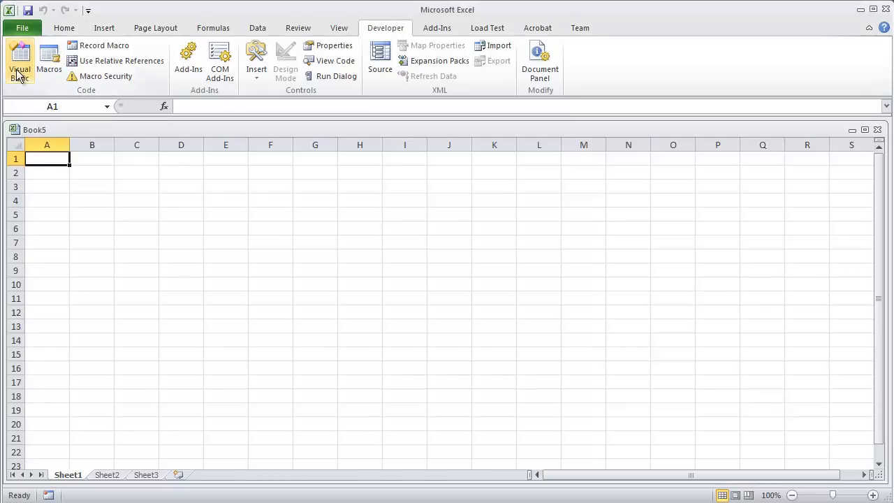
Step: Open the Visual Basic editor and insert a new Module1 into the Book5 project
left_click(20, 59)
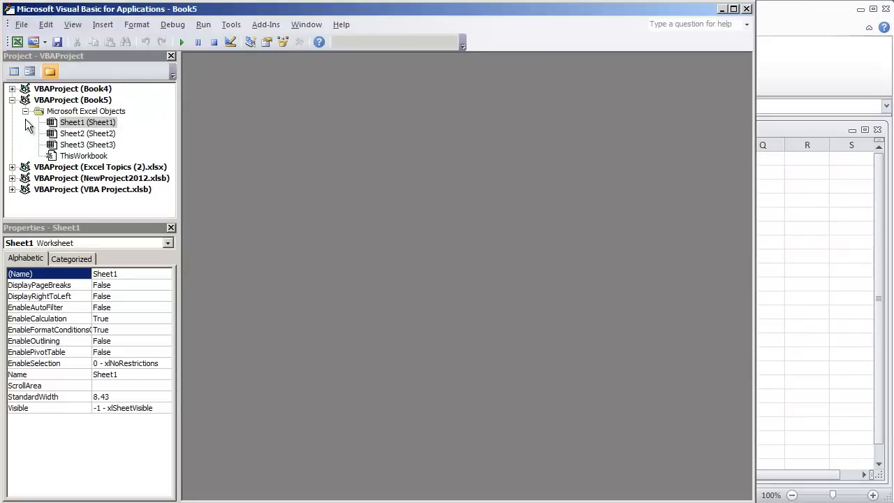
left_click(85, 111)
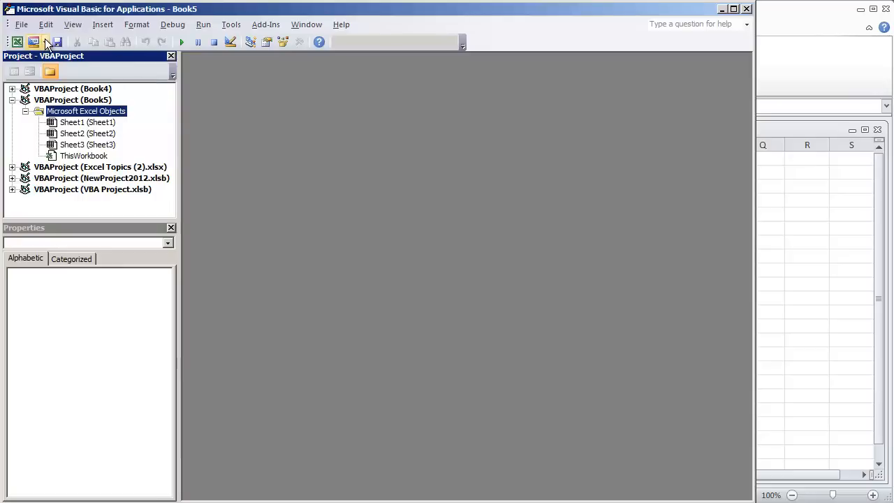
left_click(44, 42)
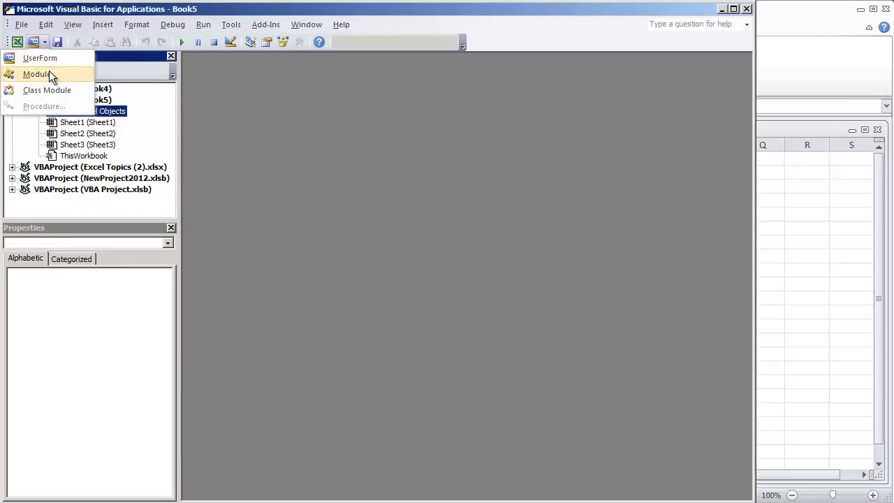
left_click(35, 74)
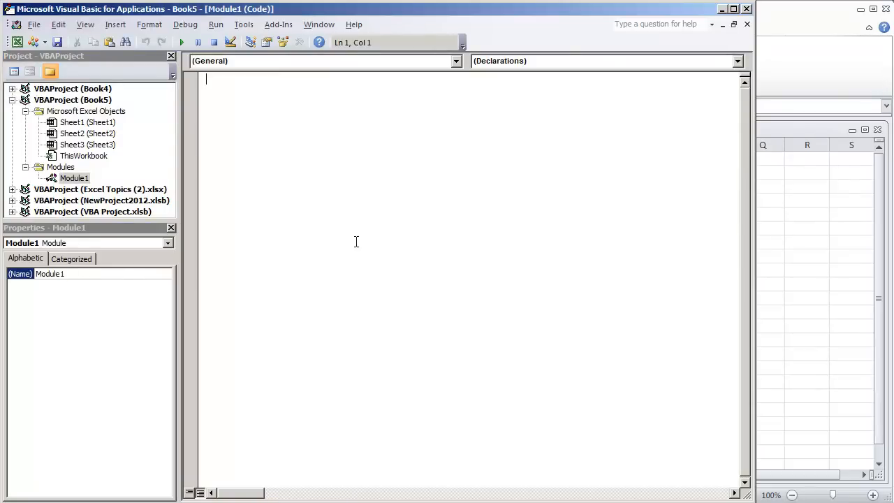
Step: Declare Sub Timeout(how_many_seconds As Double) in Module1 so End Sub is added
type("Sub")
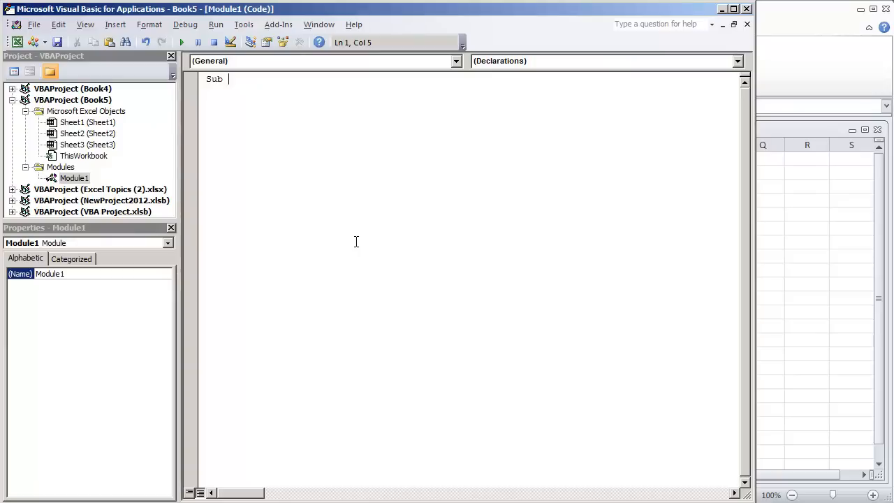
type("Timeout")
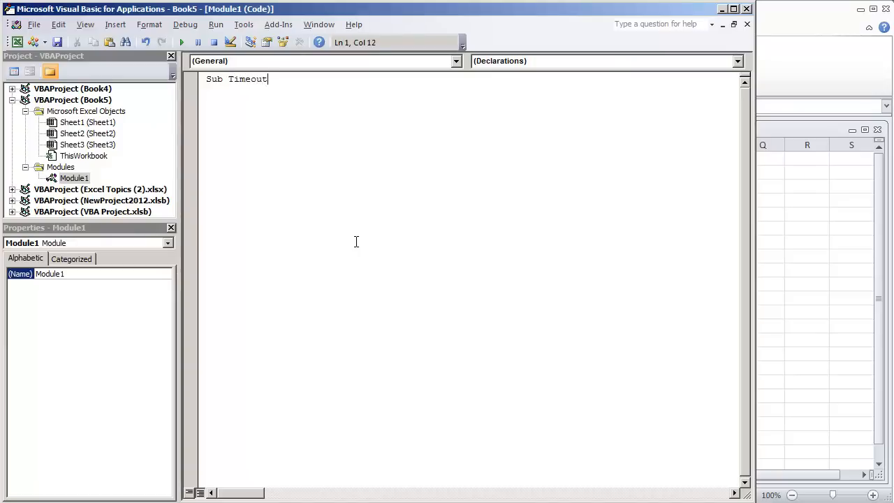
type("(")
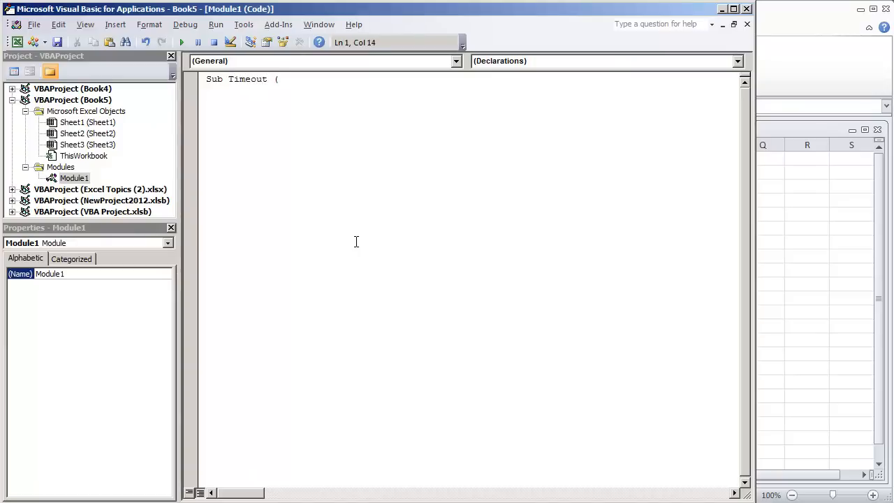
type("how_many")
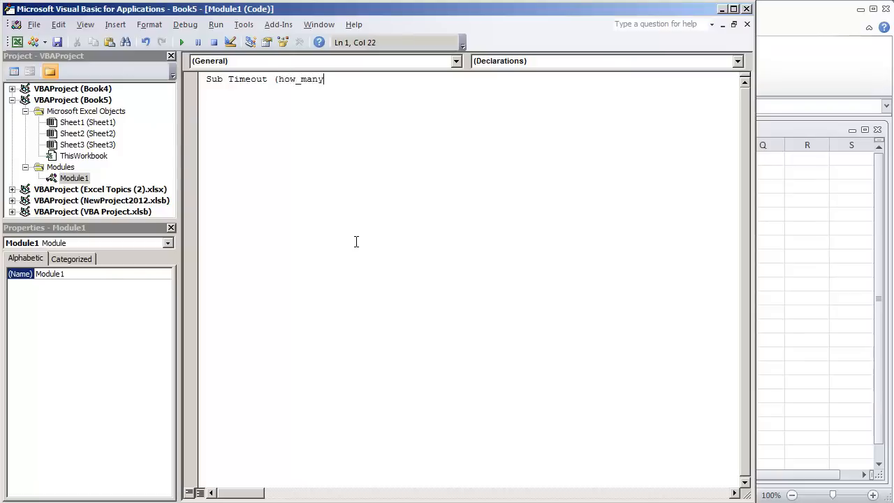
type("_seconds")
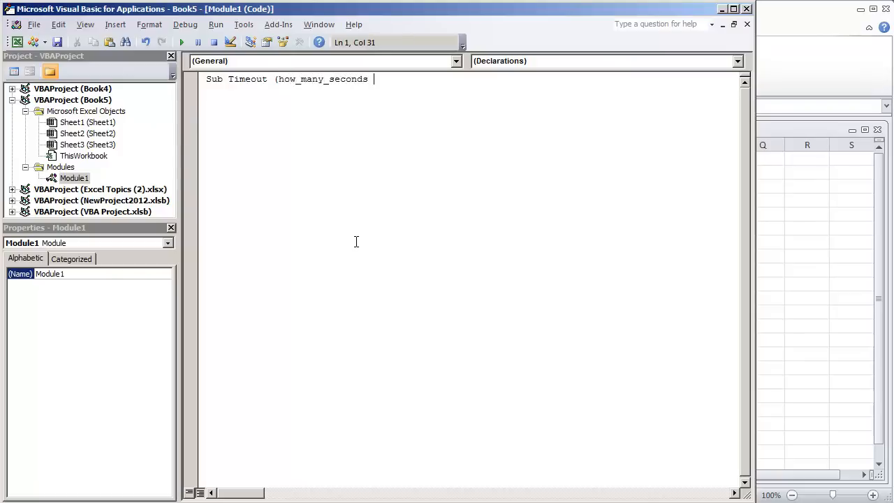
type("as Double)")
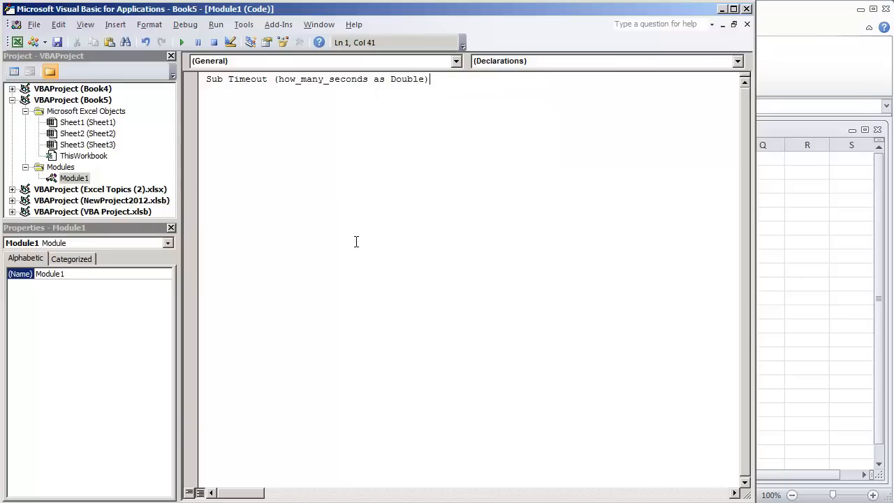
key("Return")
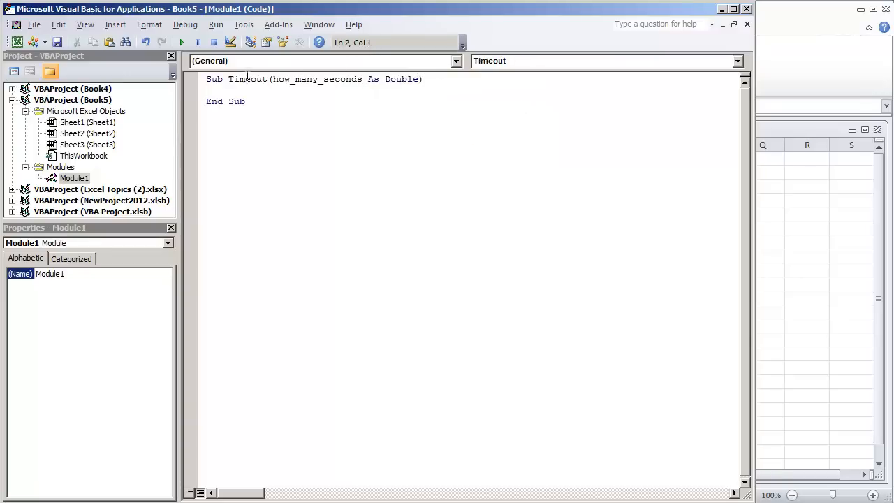
double_click(316, 79)
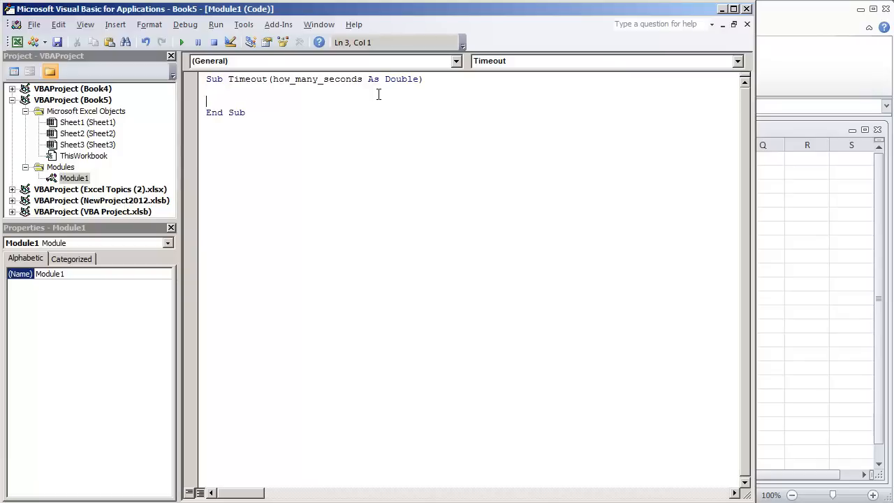
Step: Record the start time with Starting_Time = Timer inside Timeout
key("Backspace")
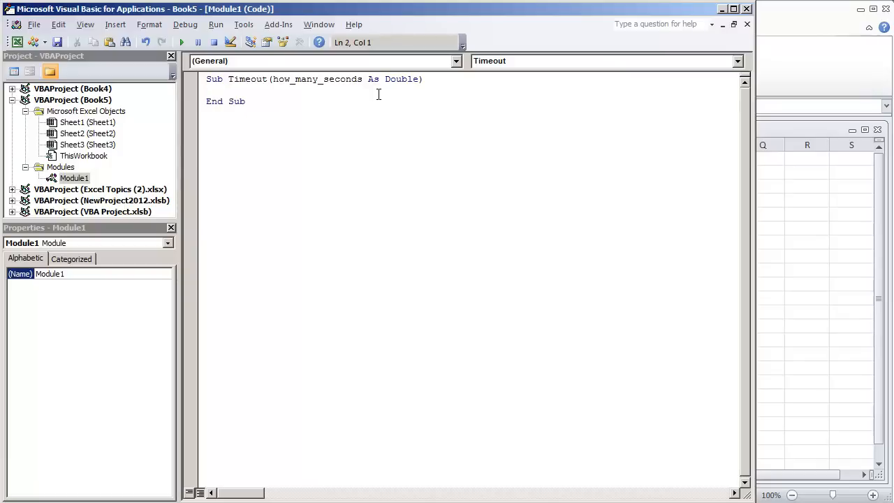
type("Sta")
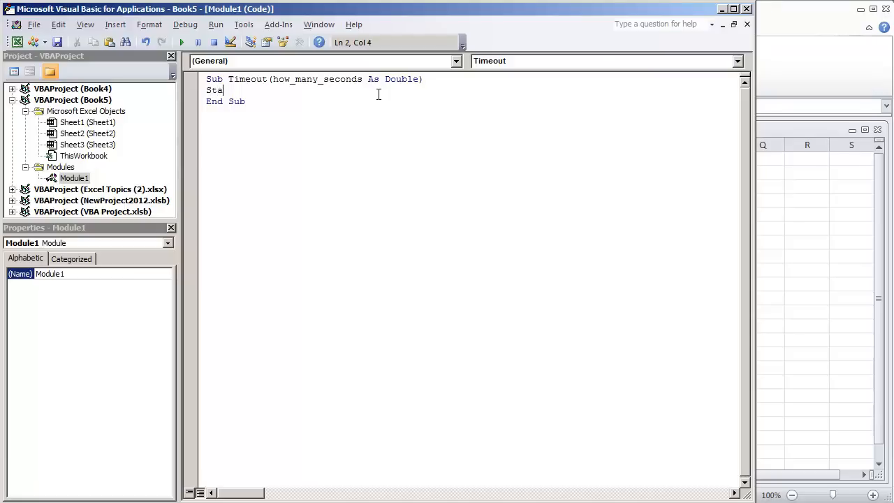
type("rting_Time = Timer")
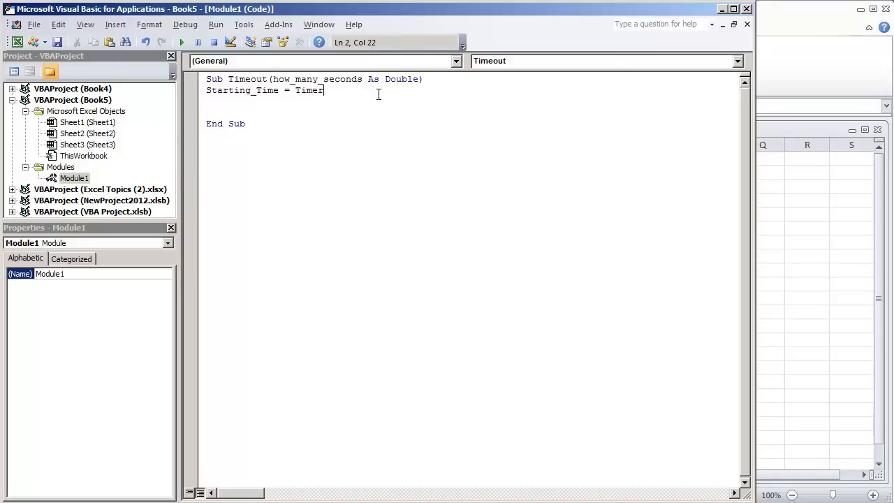
key("Return")
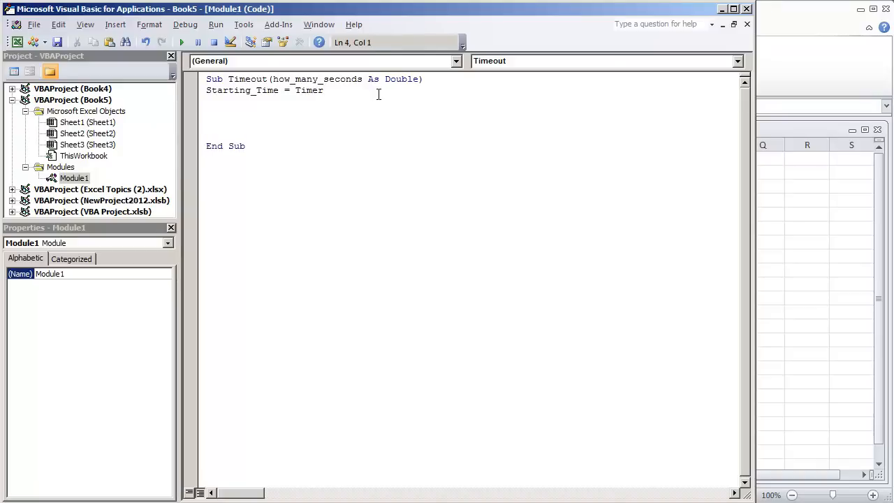
Step: Add a Do loop with DoEvents ending Loop Until (Timer - Starting_Time) >= how_many_seconds
type("d")
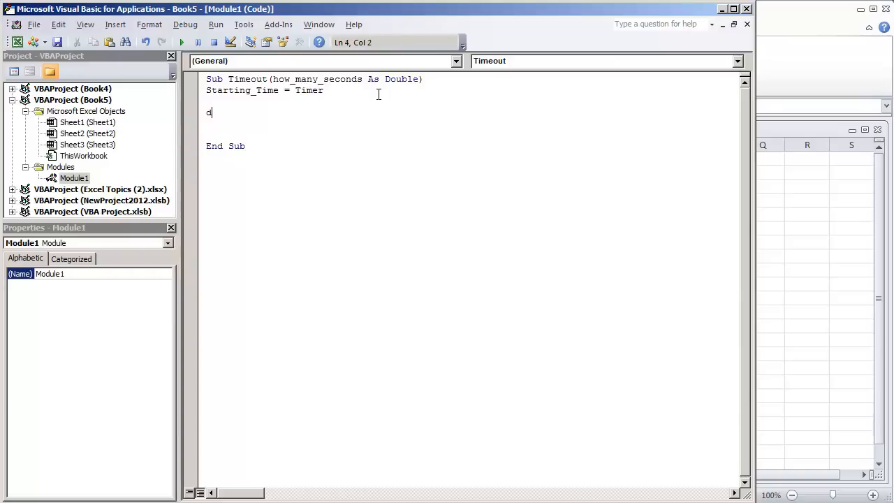
type("Do")
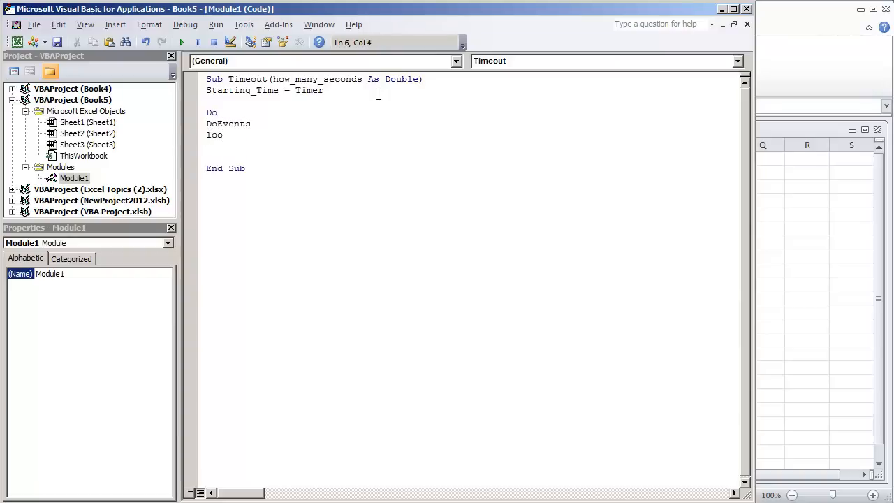
type("p until (")
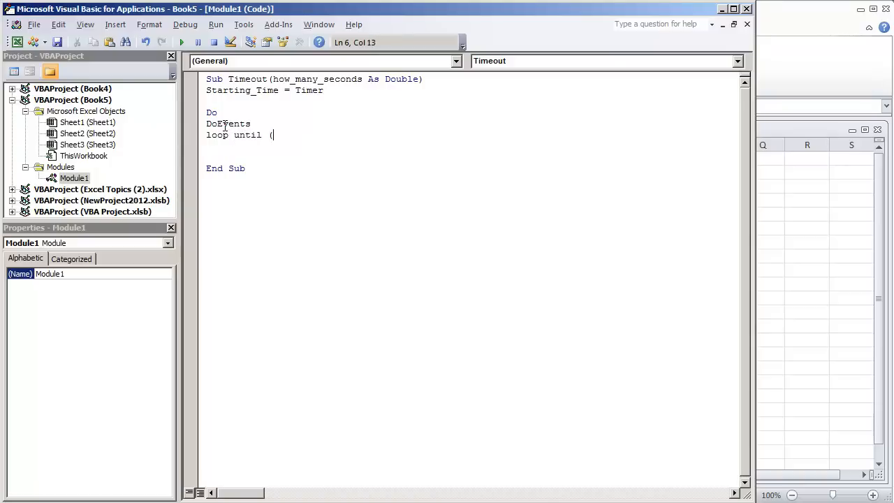
type("Time")
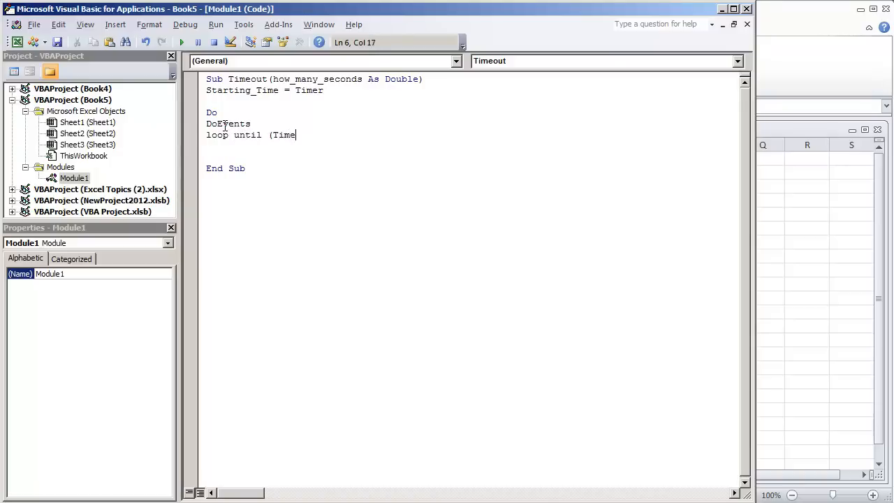
type("r")
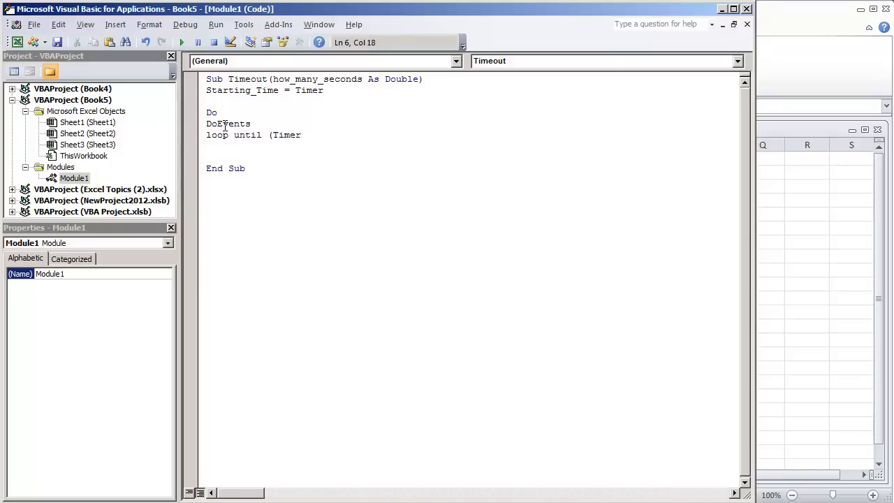
type("- Sta")
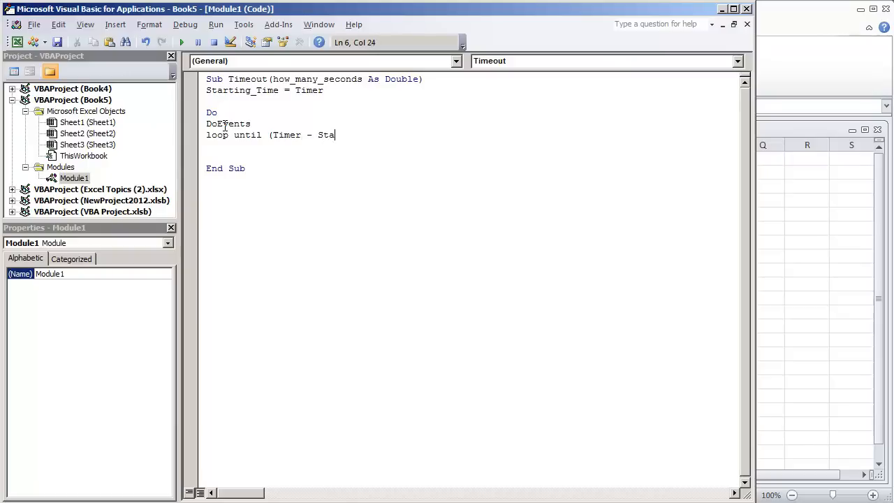
type("rting_T")
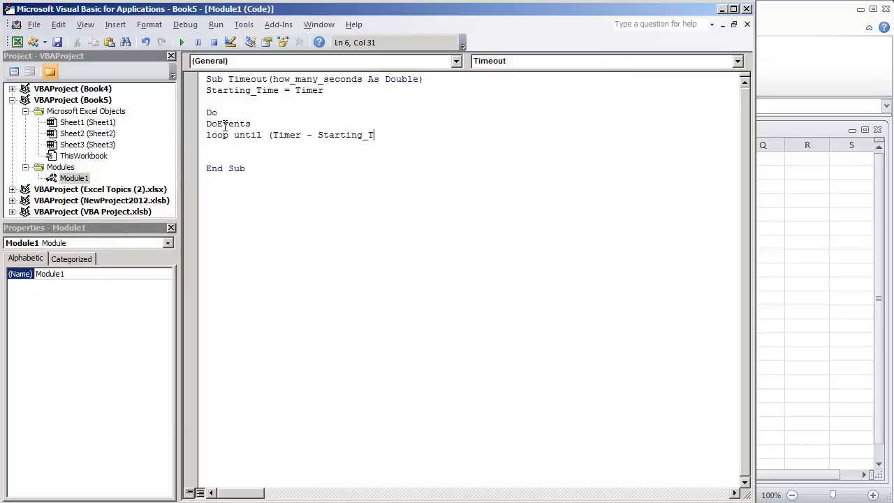
type("ime)")
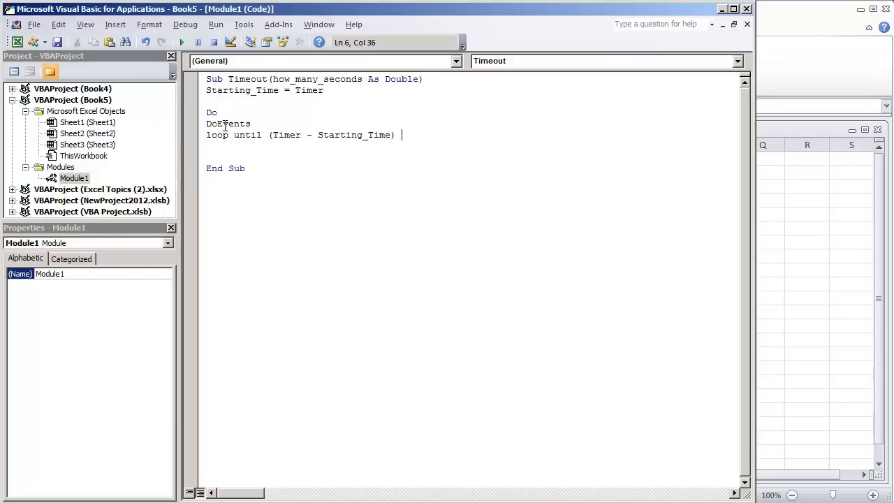
type(">=")
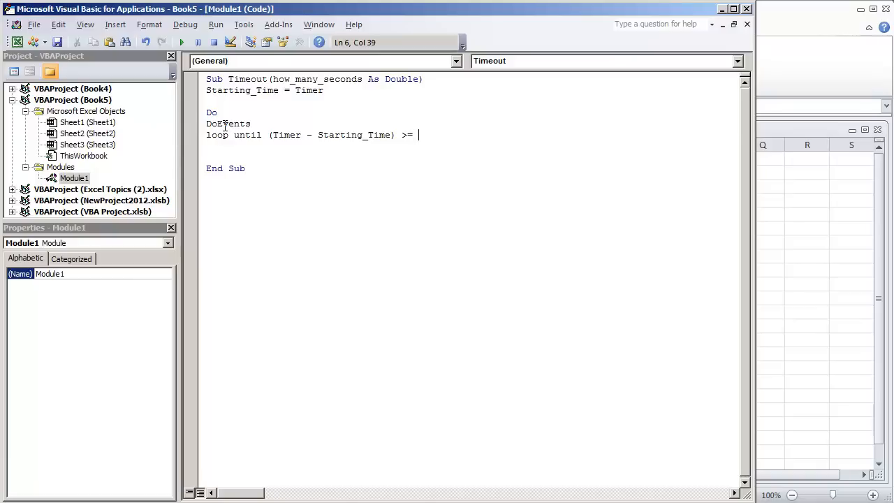
type("how_many_seconds")
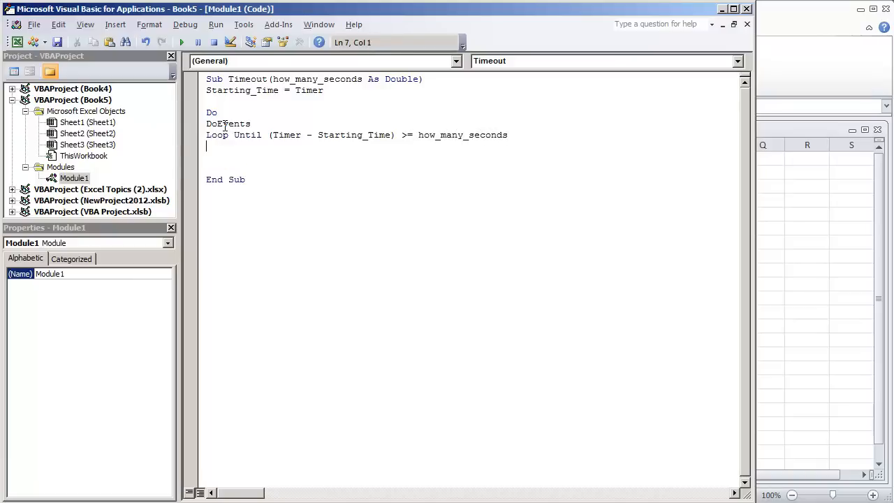
Step: Select the Do loop and its exit condition, then indent the DoEvents line
left_click(224, 135)
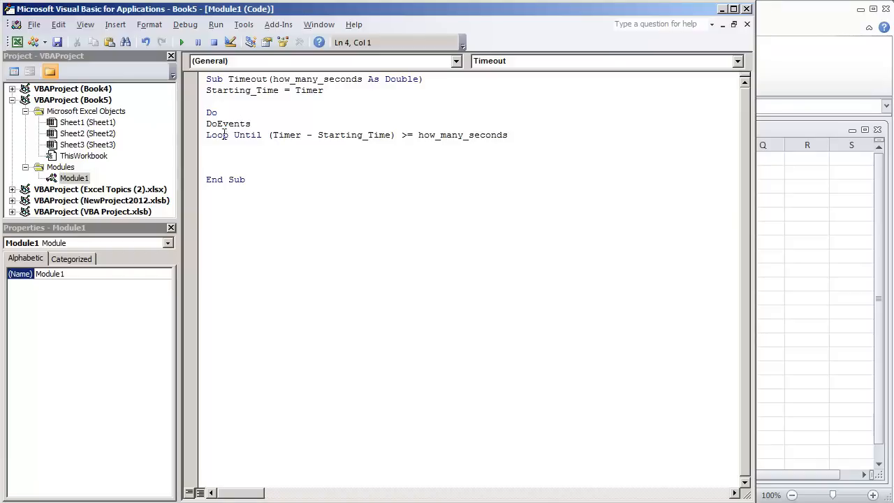
left_click_drag(214, 111, 508, 134)
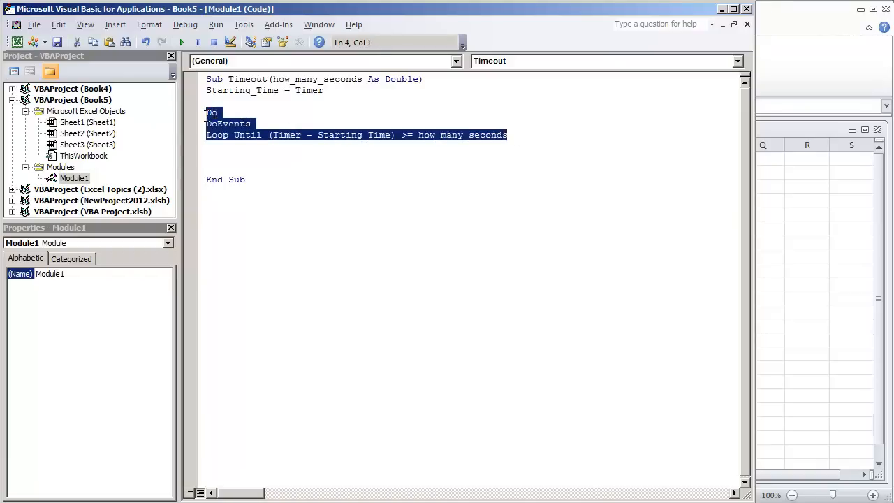
left_click(508, 135)
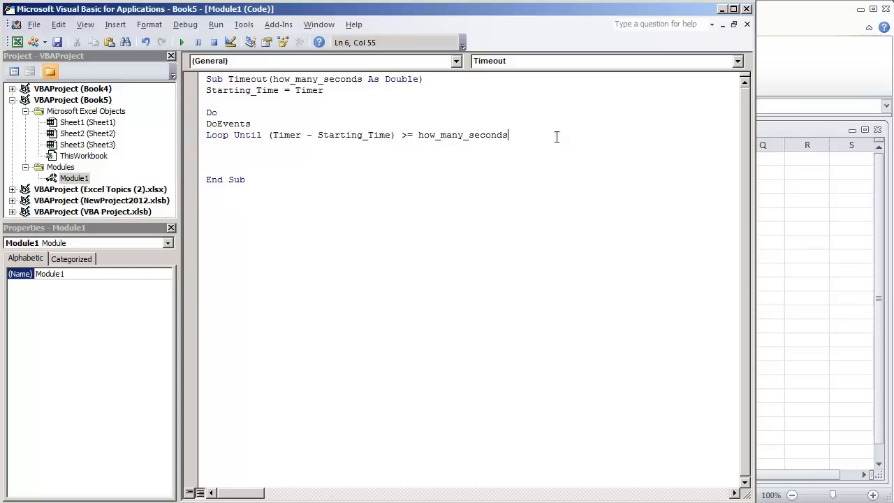
left_click_drag(508, 135, 269, 135)
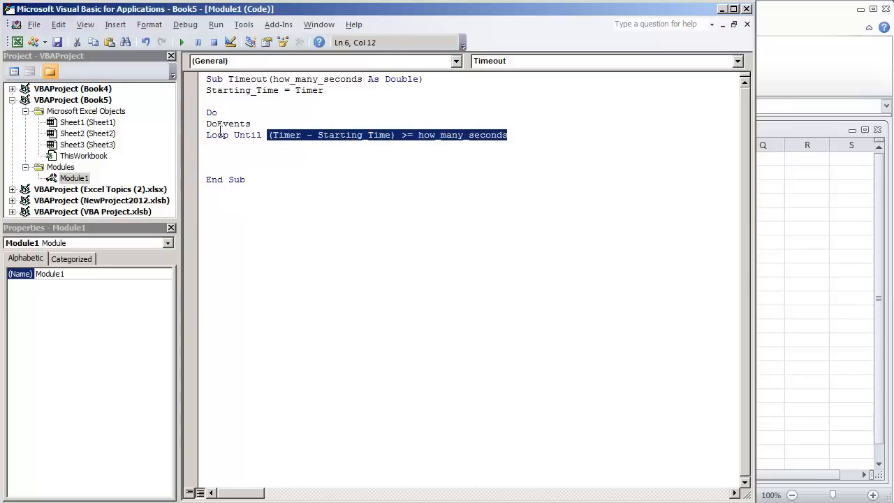
double_click(228, 124)
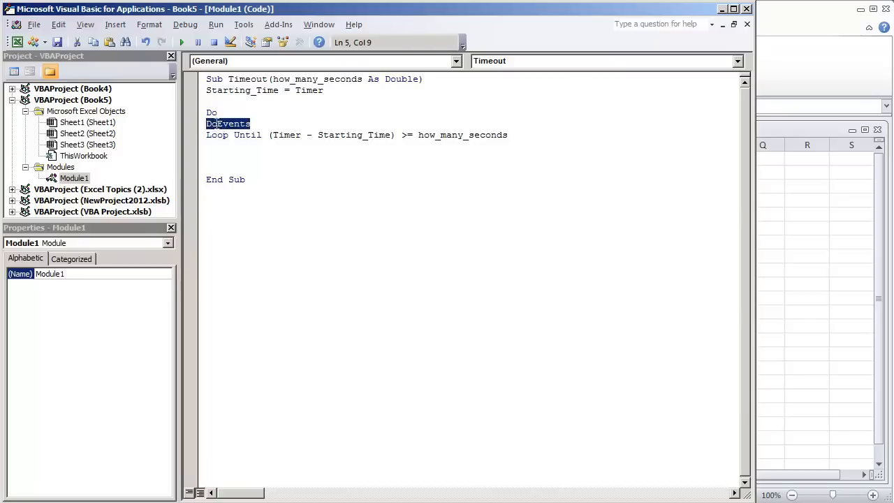
mouse_move(217, 132)
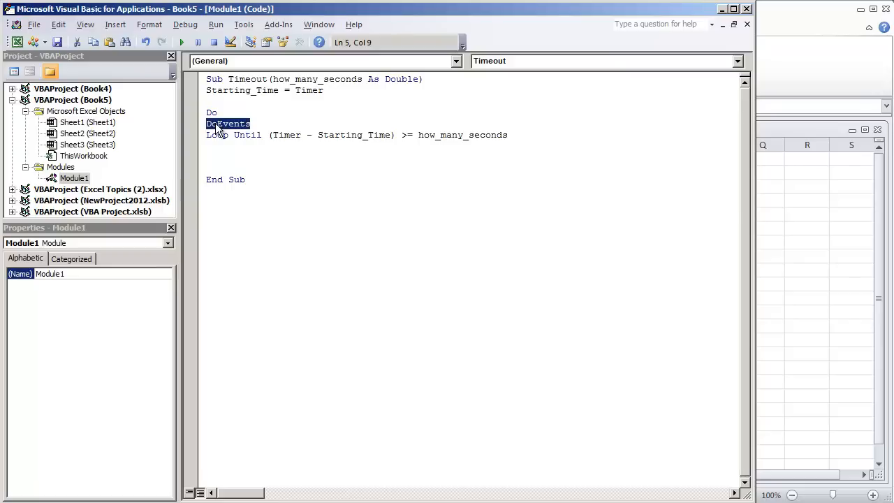
left_click(207, 124)
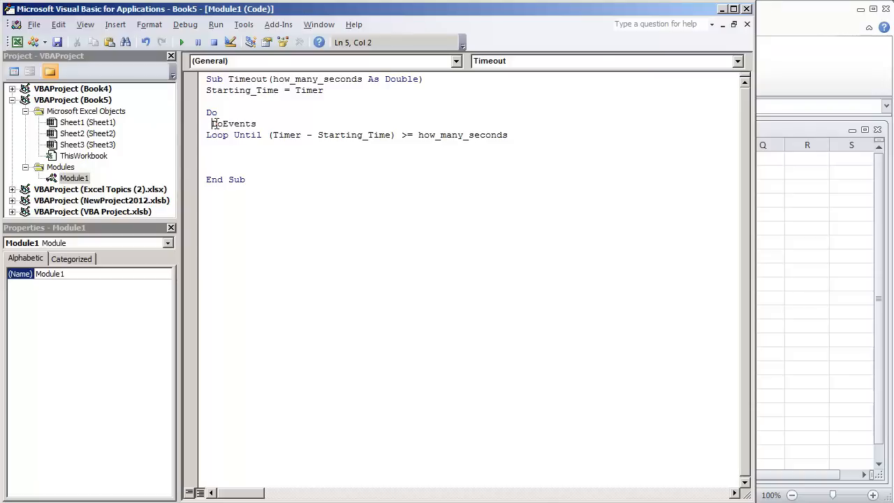
mouse_move(313, 133)
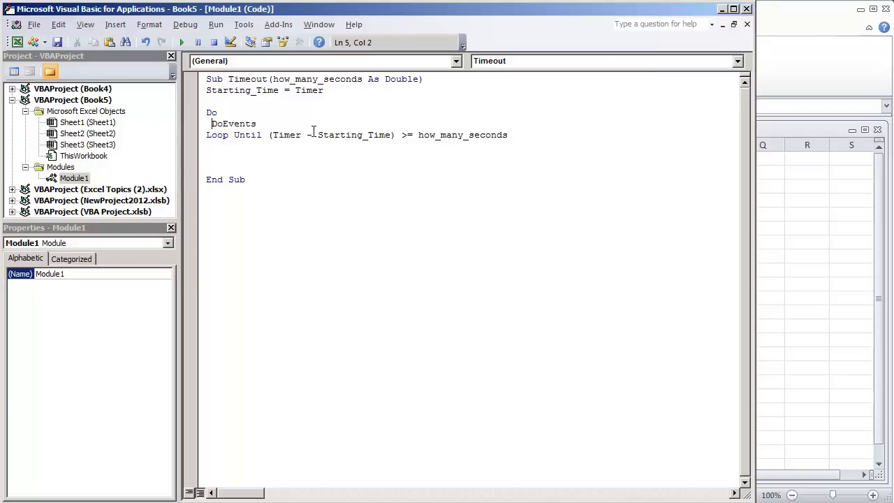
Step: Highlight Starting_Time, Timer and the elapsed-time condition to explain the timing
double_click(241, 90)
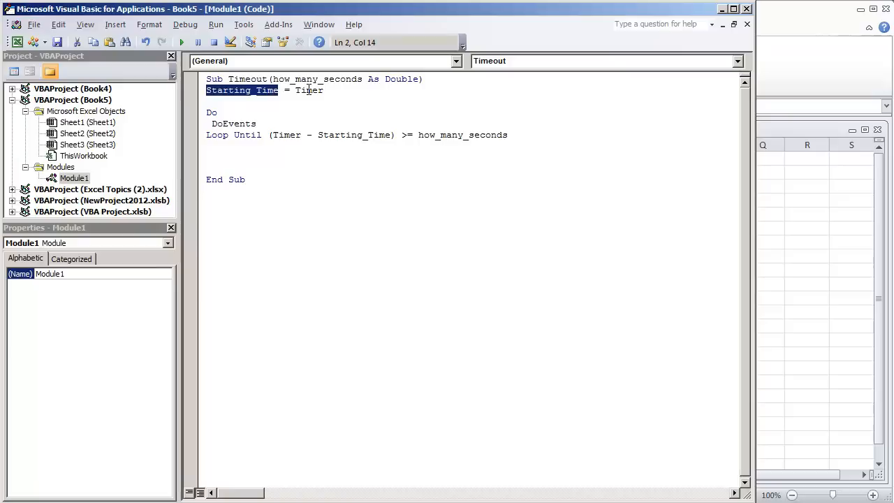
left_click(326, 90)
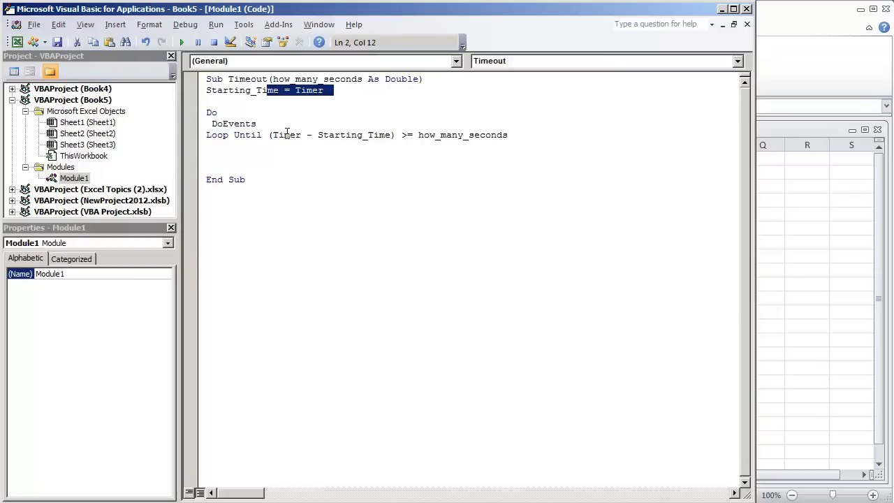
double_click(286, 135)
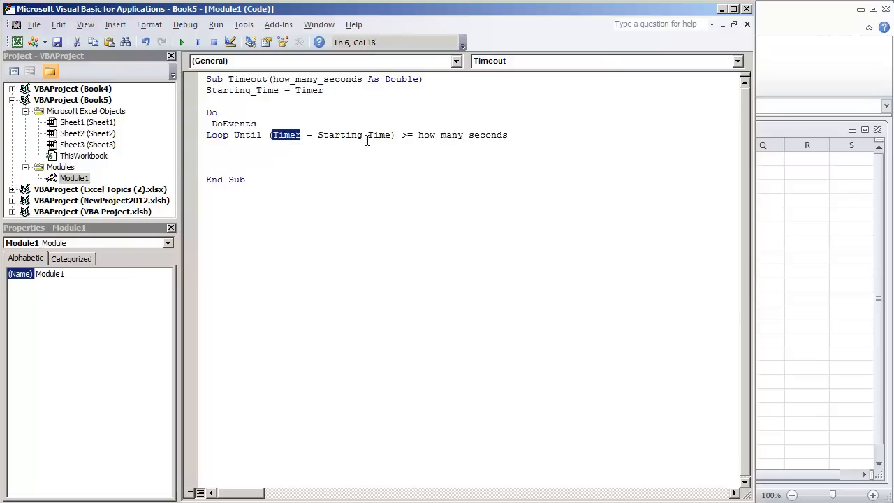
double_click(353, 135)
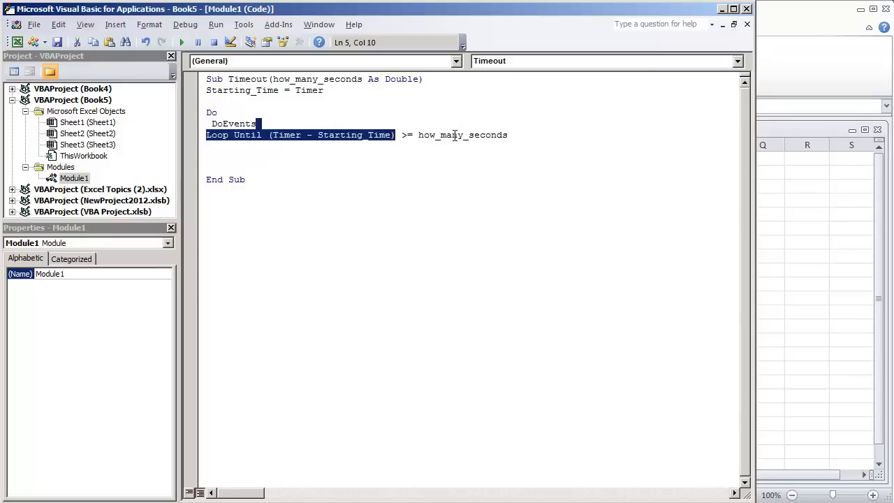
mouse_move(318, 79)
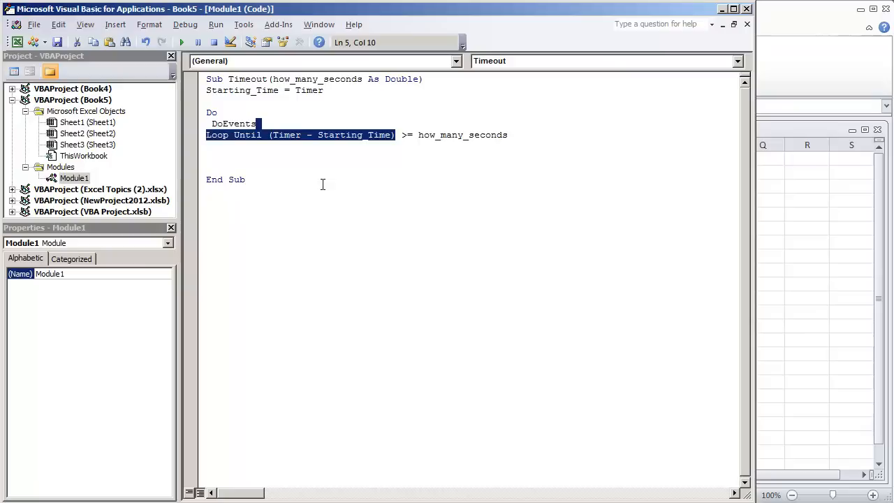
Step: Create Sub MyMacro() that calls Timeout (3)
type("s")
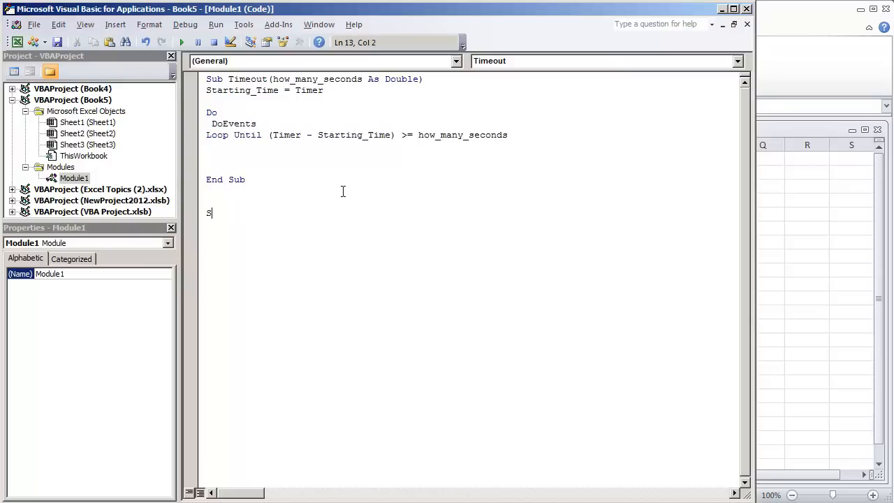
type("ub")
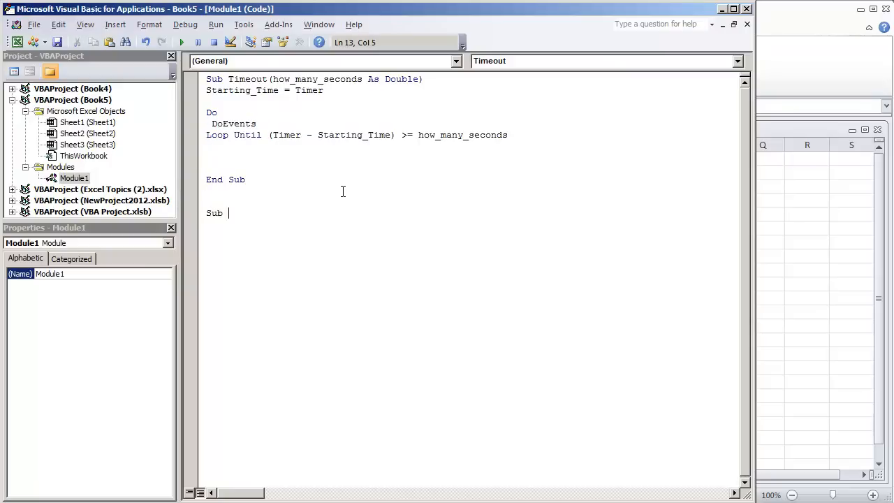
type("MyMacro()")
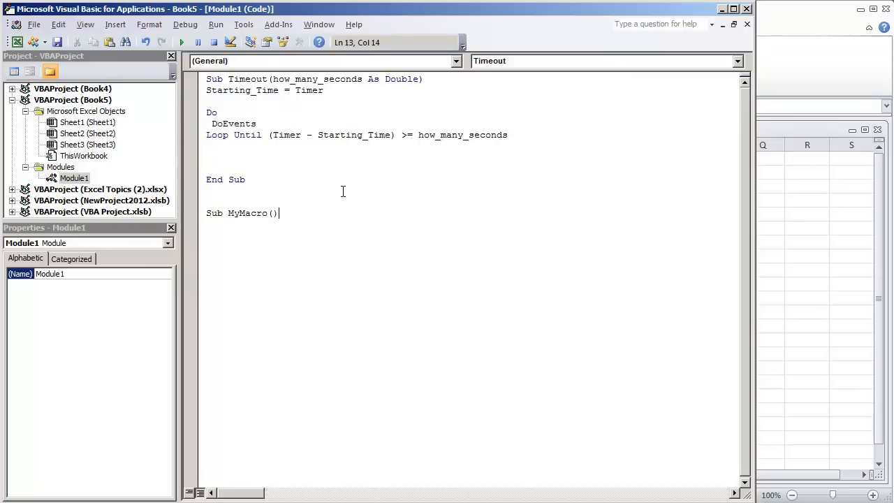
key("Return")
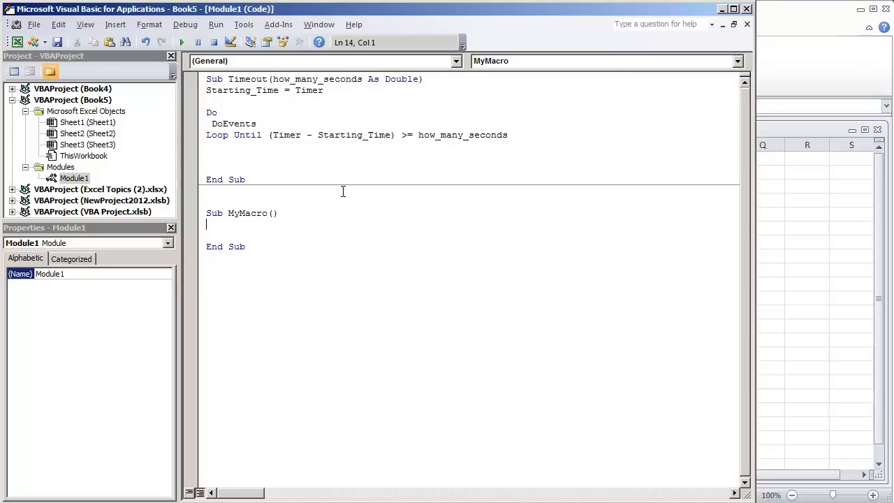
type("timeout (")
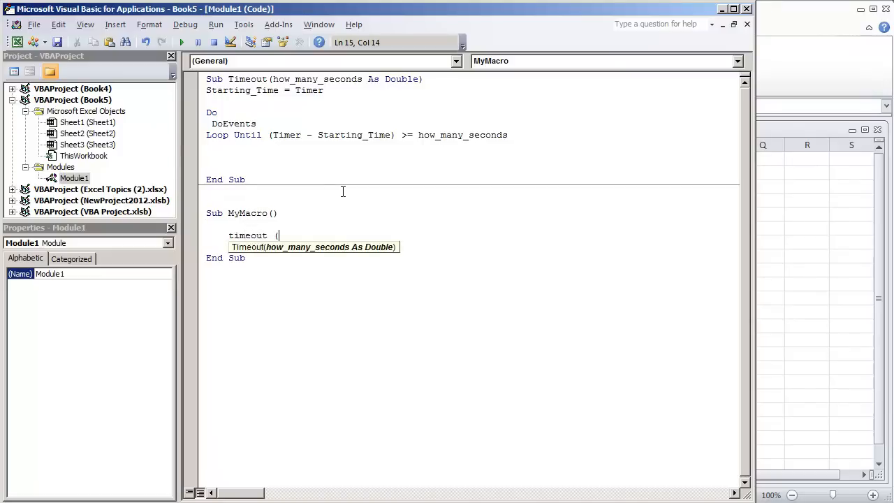
type("3)")
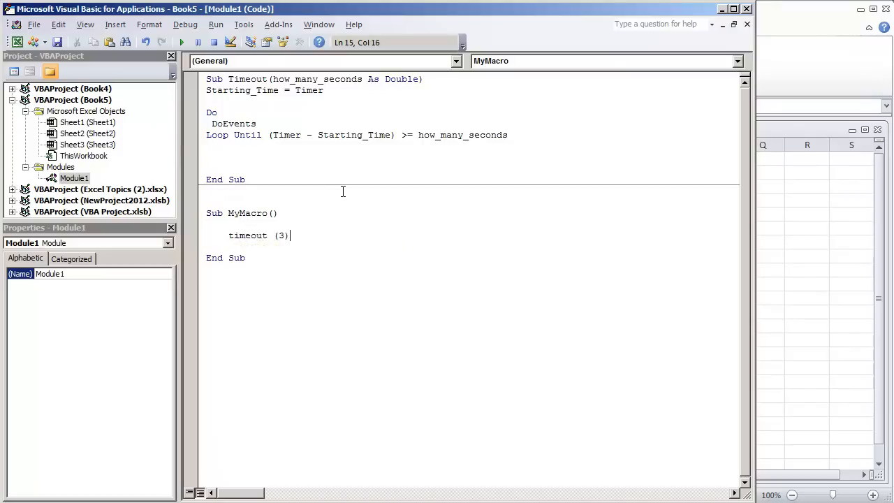
Step: Add MsgBox calls for "3 seconds have passed..." and "Beginning to execute..." in MyMacro
type("Msgbox \"")
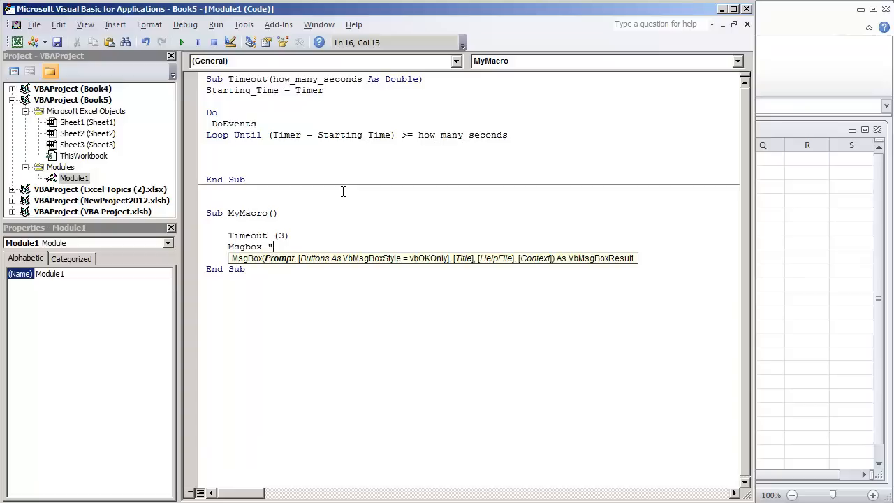
type("3 se")
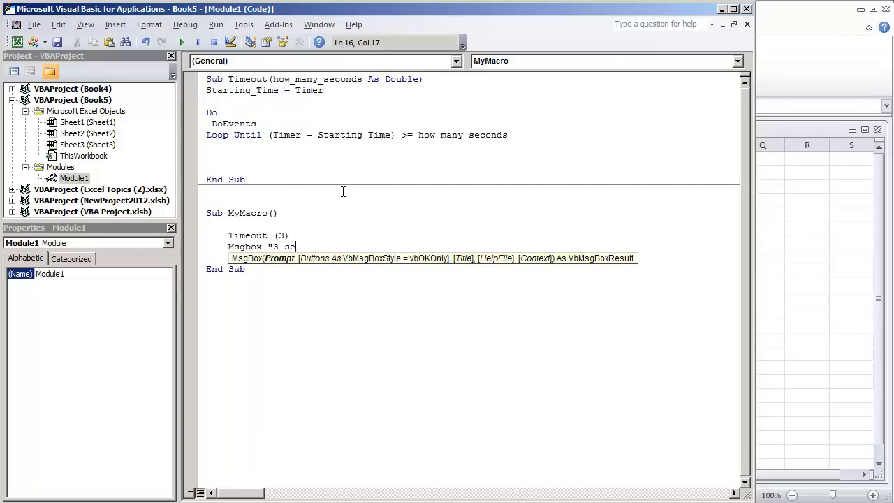
type("conds have passed...")
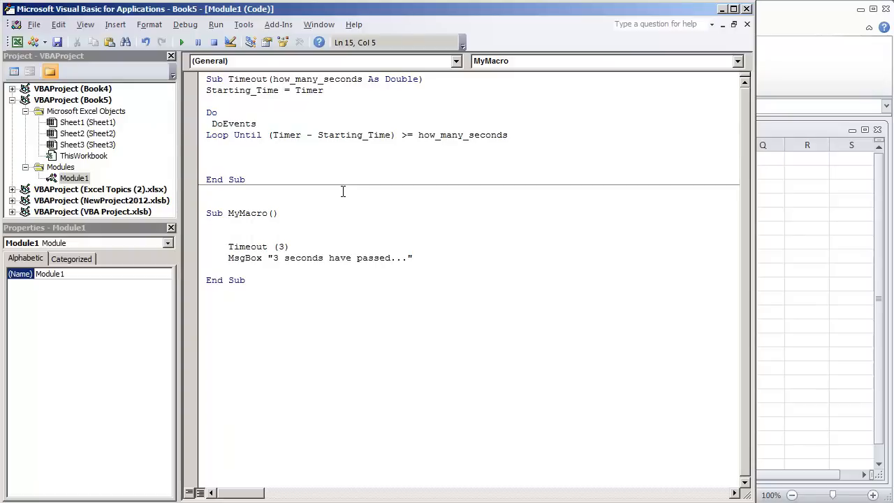
type("Msgbox \"")
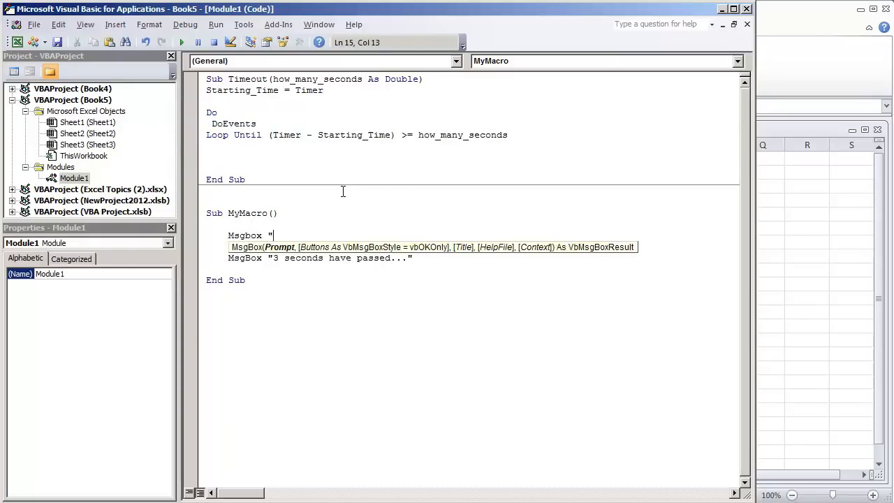
type("Beginning to e")
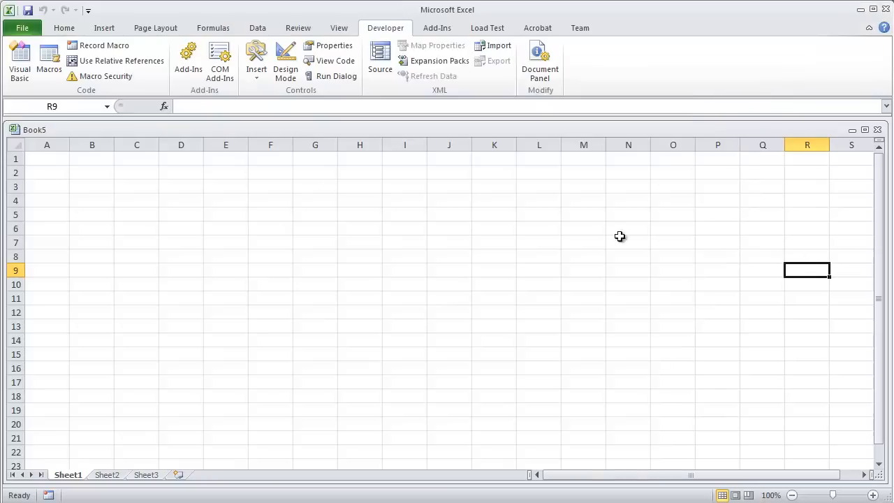
Step: Run MyMacro from the Macros dialog and dismiss both message boxes
left_click(48, 62)
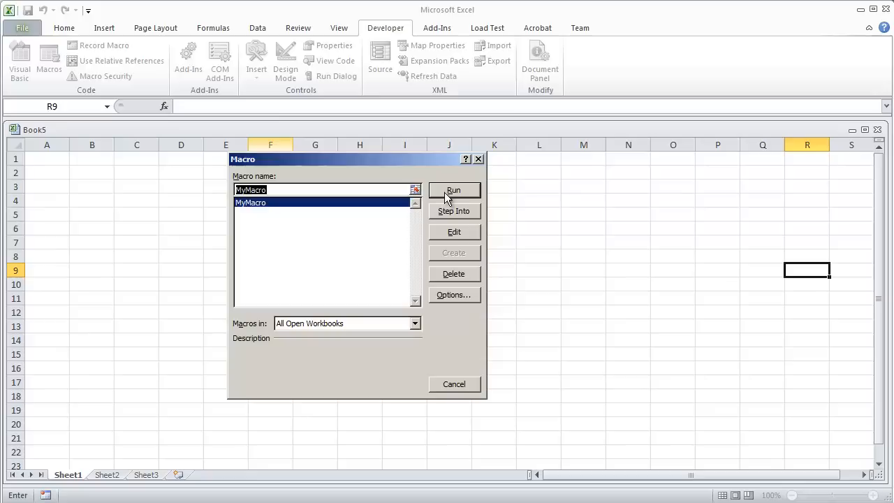
left_click(453, 190)
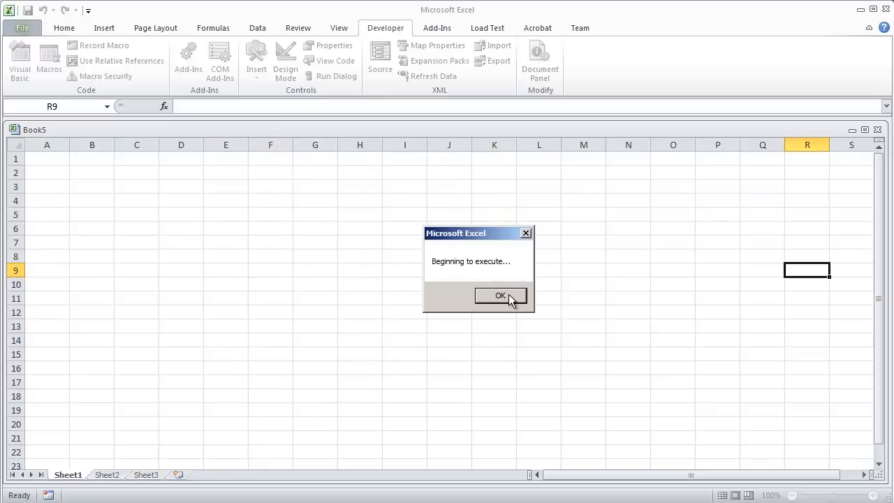
left_click(500, 295)
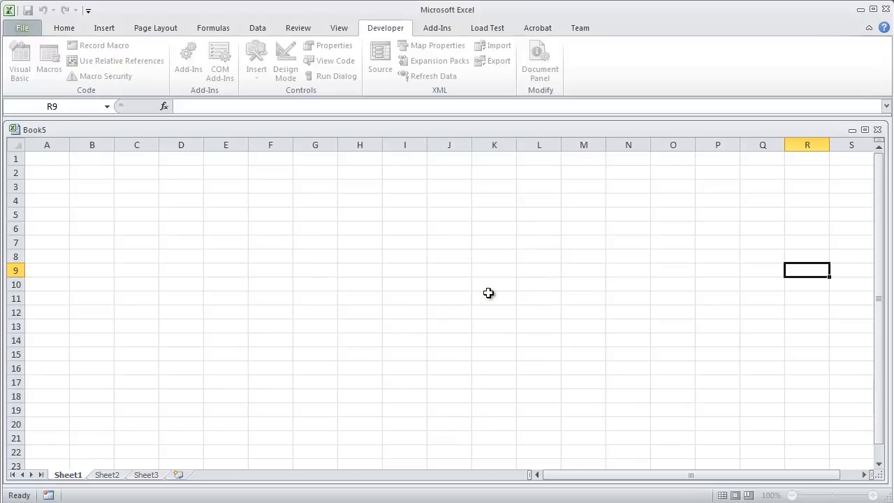
mouse_move(363, 314)
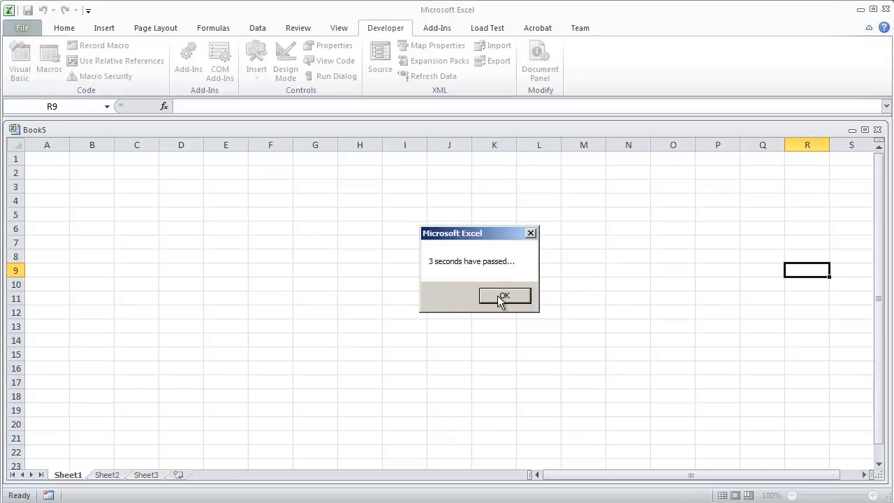
left_click(504, 295)
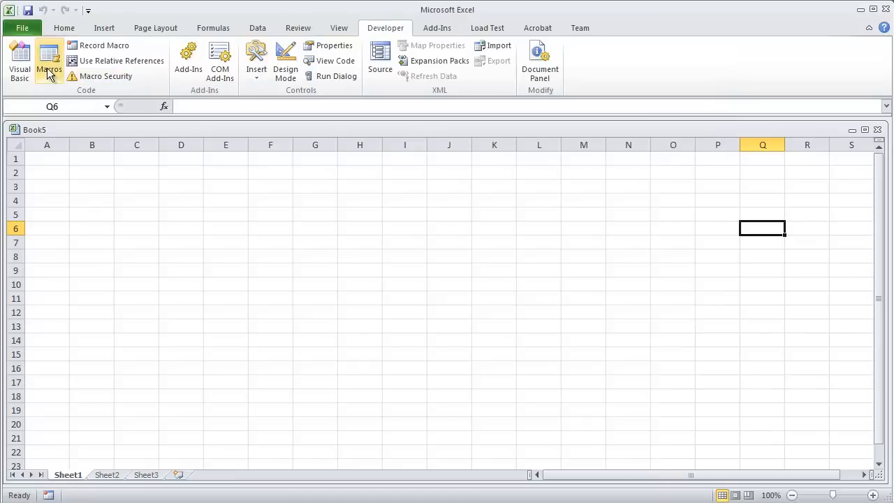
Step: Open MyMacro's code via the Macro dialog, then reopen and cancel the dialog
left_click(49, 61)
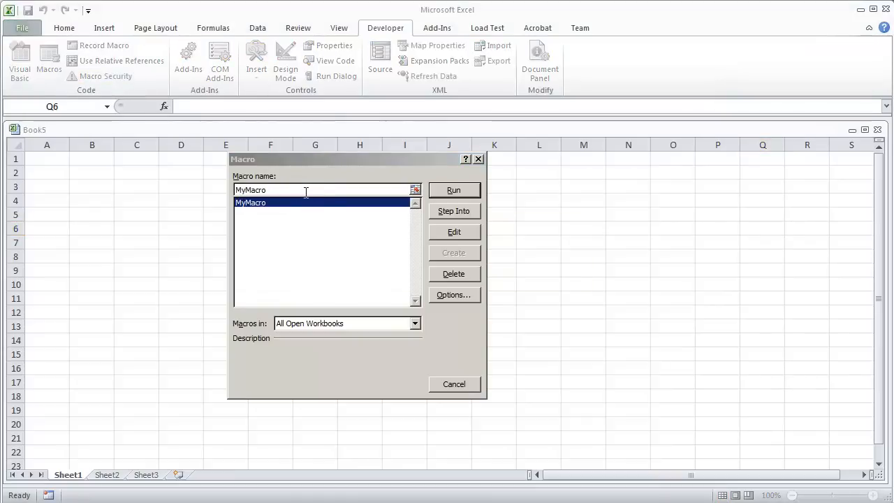
left_click(454, 231)
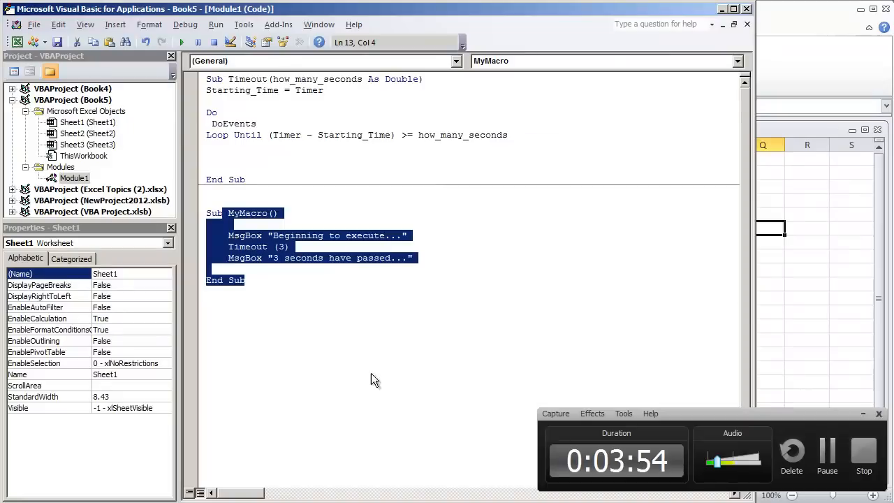
mouse_move(826, 290)
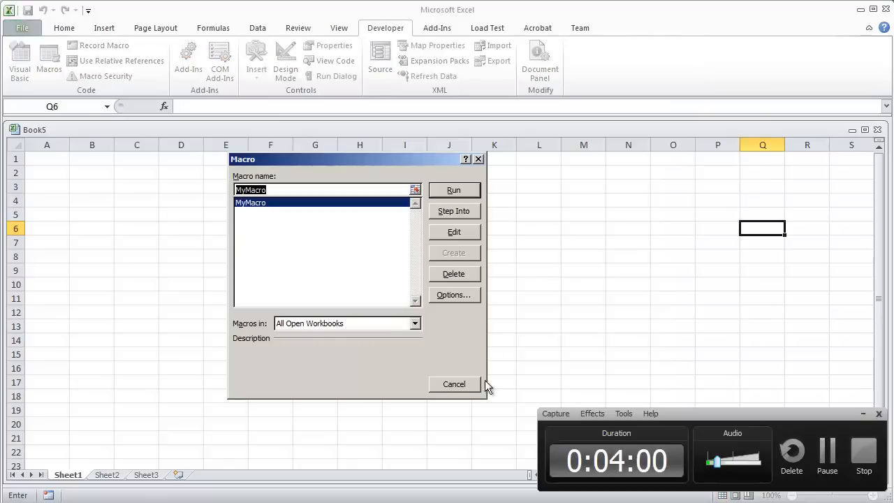
left_click(453, 231)
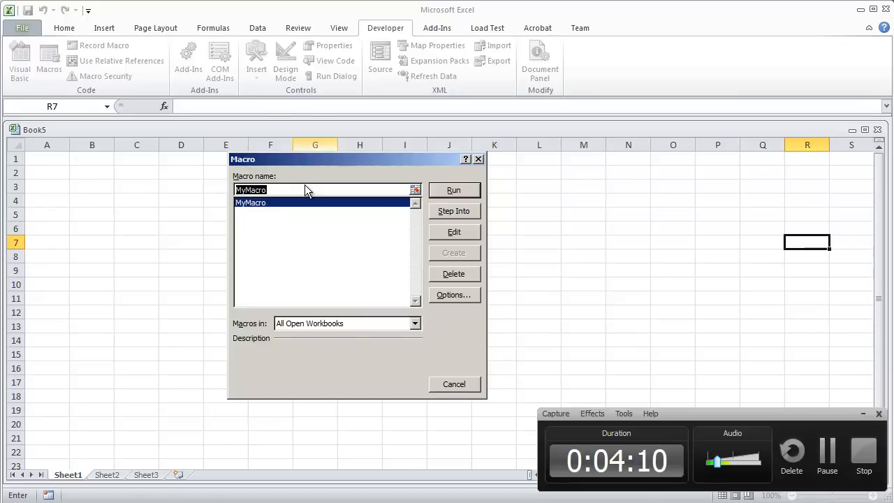
mouse_move(473, 389)
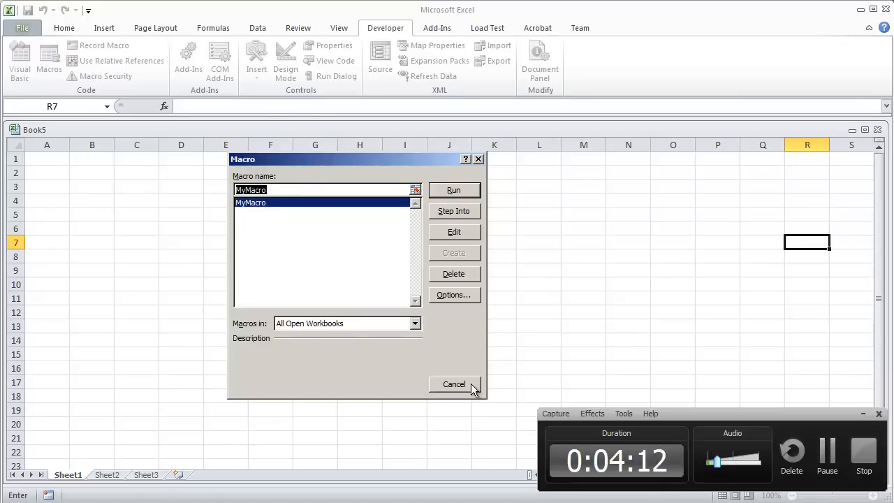
left_click(454, 231)
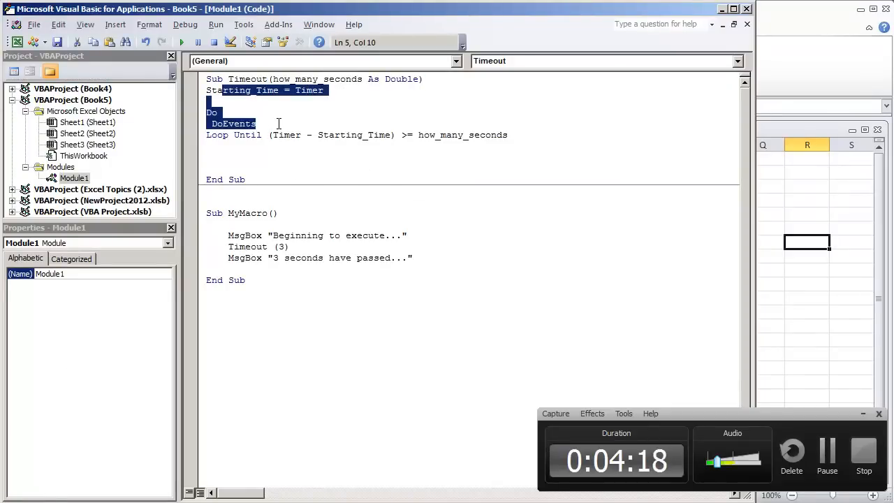
Step: Change MyMacro's Timeout (3) call to a 0.5-second wait
left_click(300, 246)
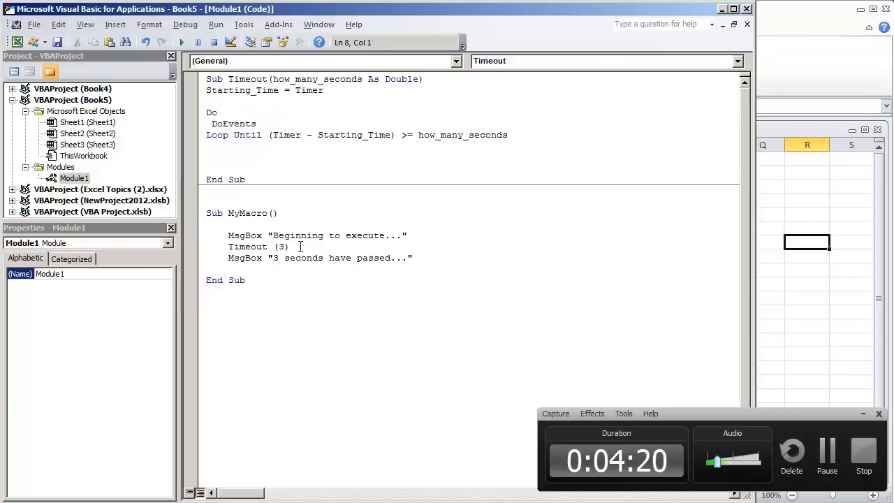
double_click(248, 246)
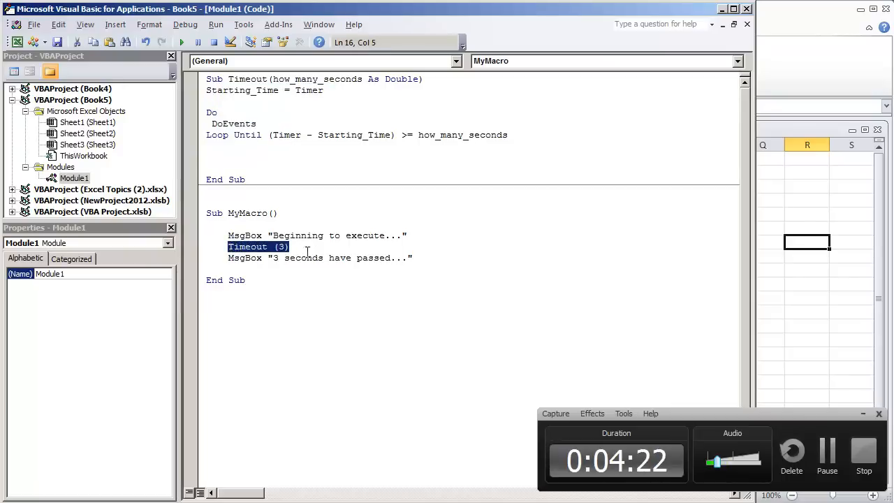
left_click(381, 306)
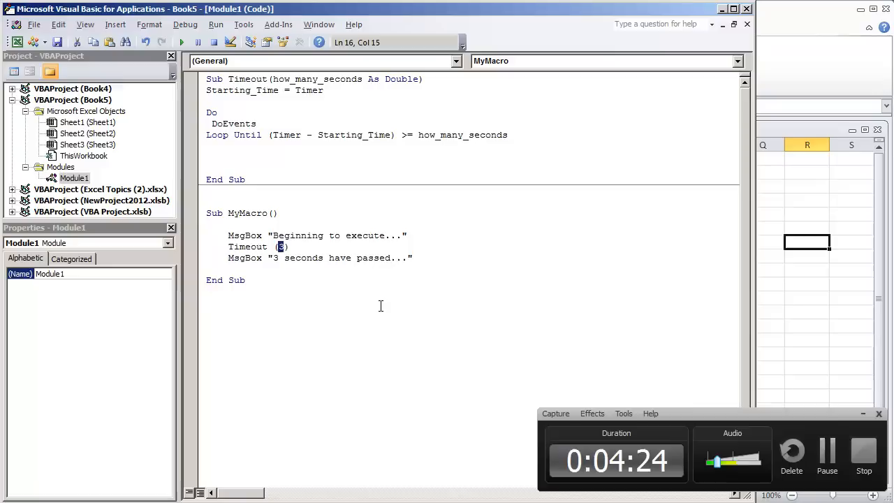
type(".5")
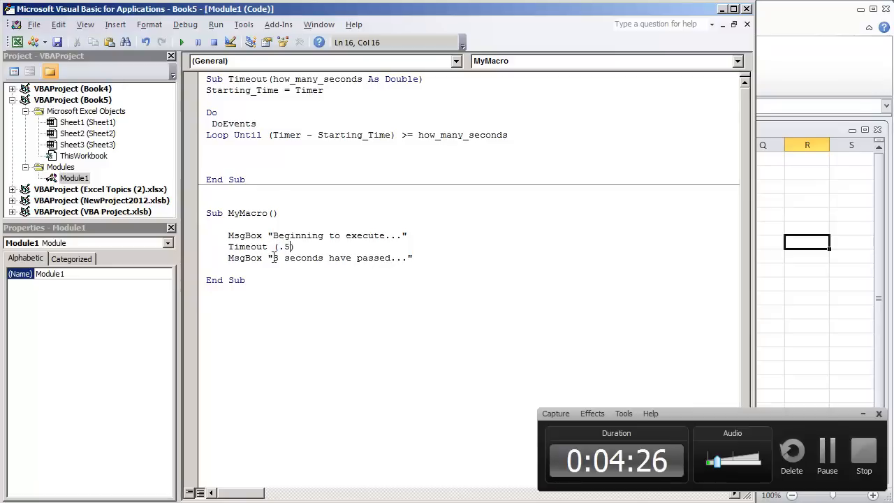
type("0")
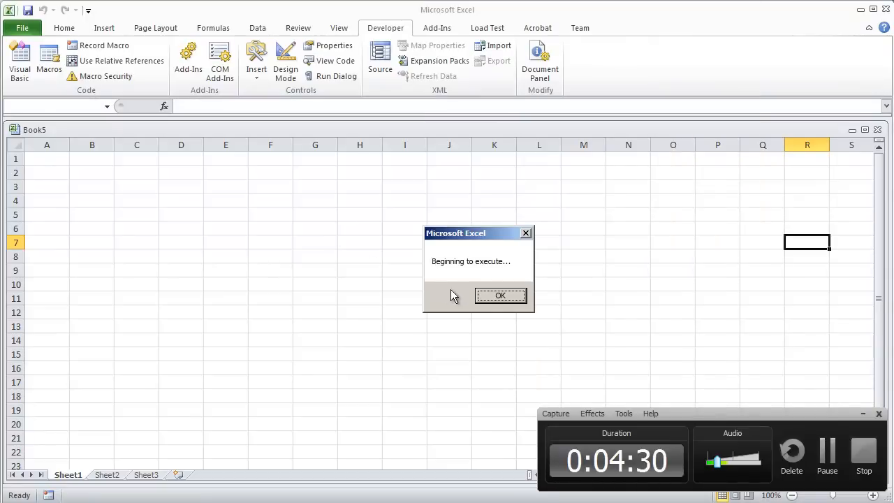
Step: Dismiss the "Beginning to execute..." and ".5 seconds have passed..." messages
left_click(500, 295)
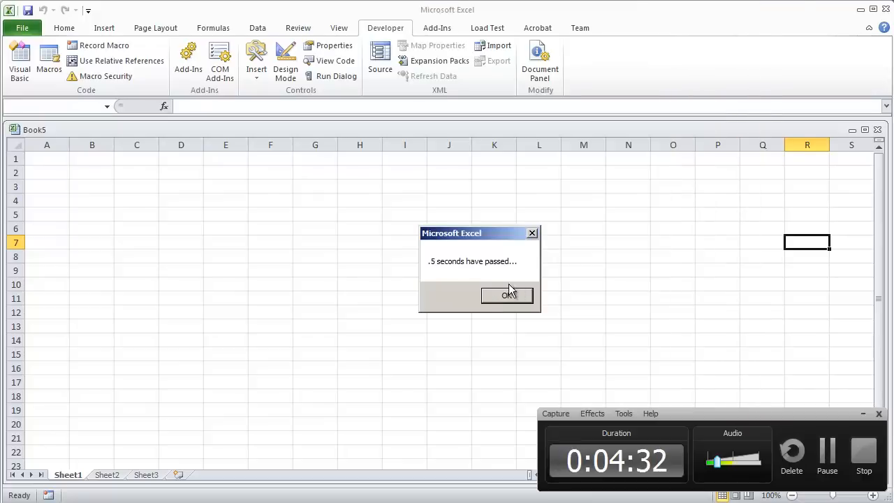
left_click(508, 294)
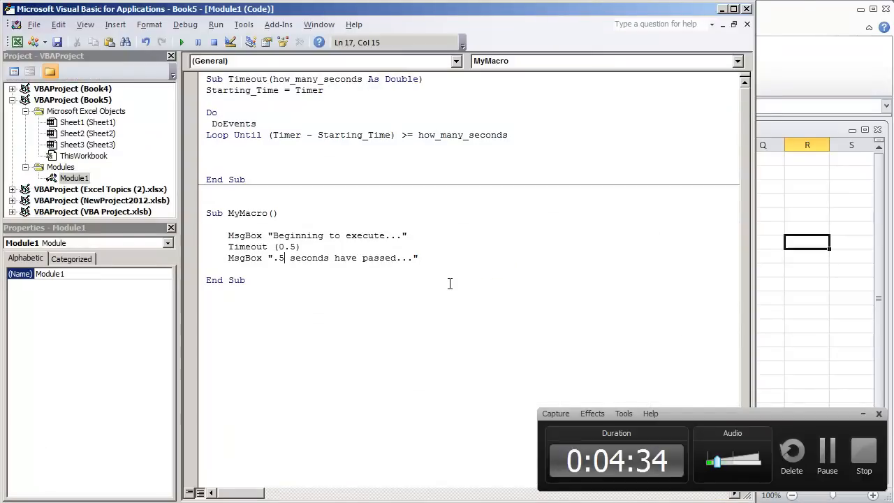